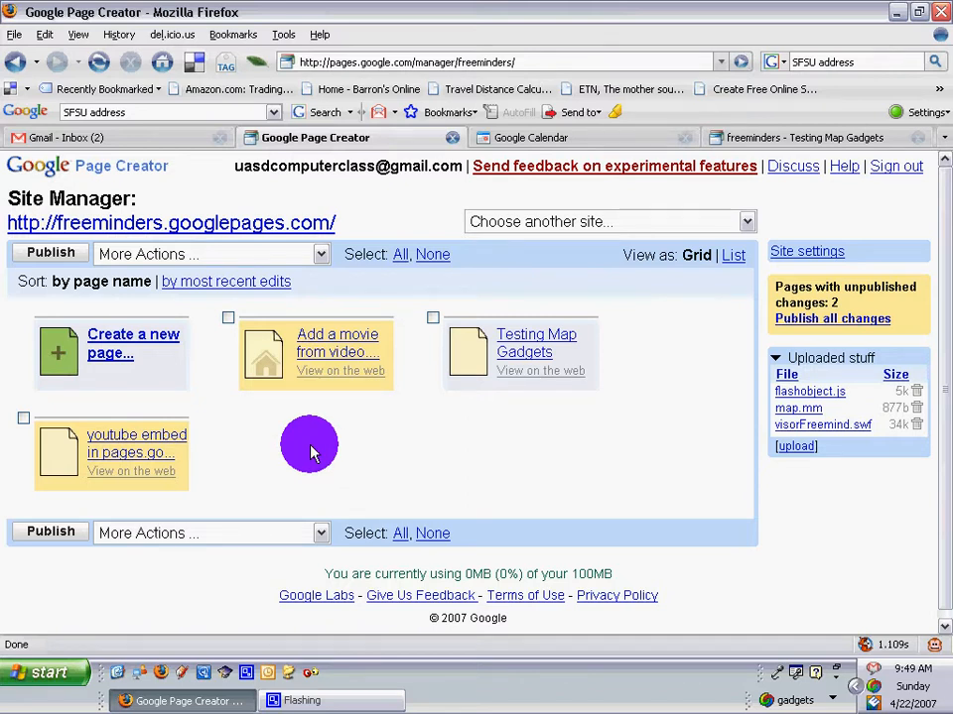
pyautogui.moveTo(124, 344)
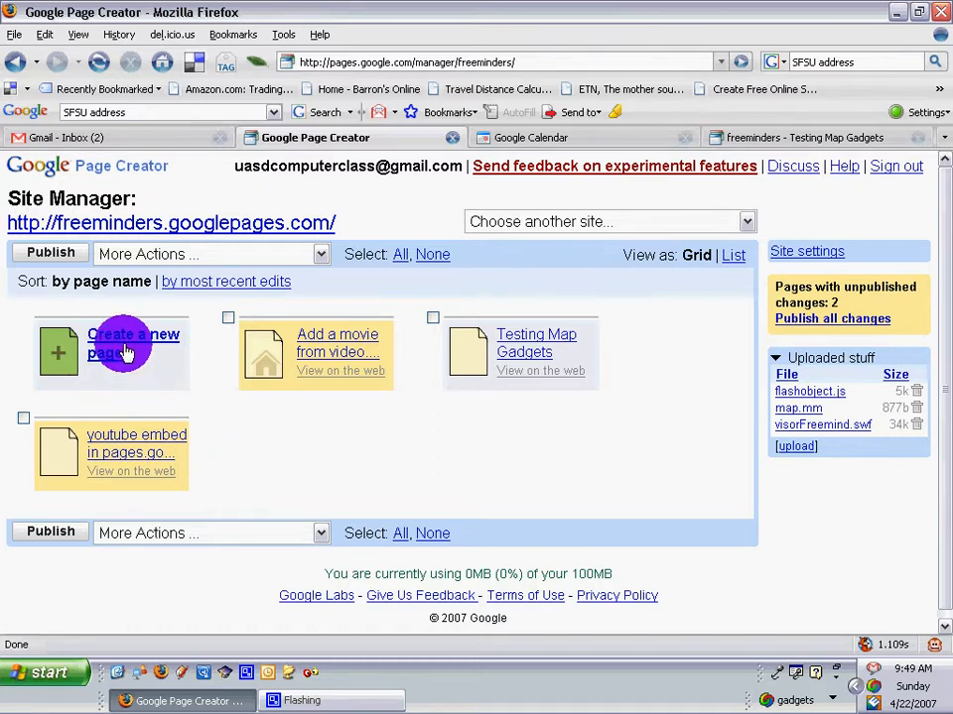
# Create a new page named 'Google D & S demo' in the freeminders site.
pyautogui.click(134, 345)
pyautogui.write('D')
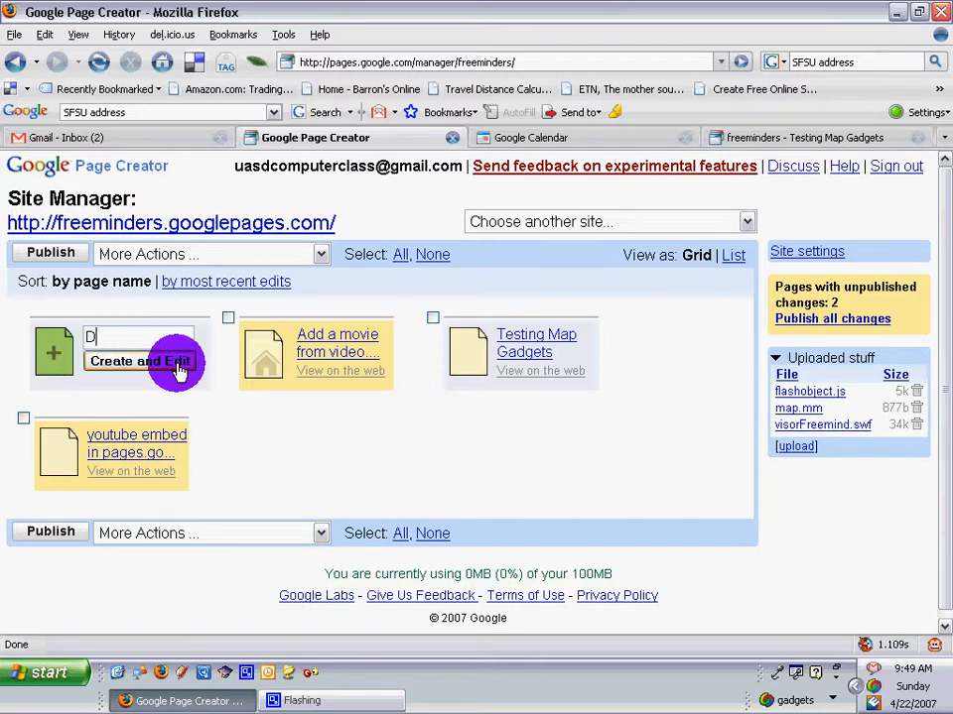
pyautogui.write('oogle')
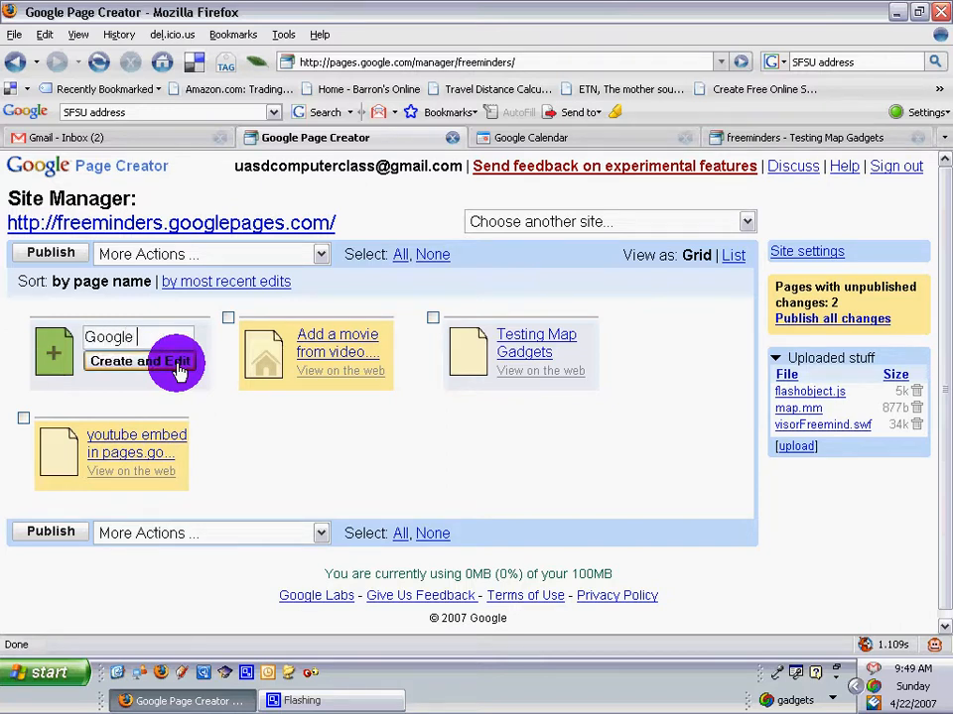
pyautogui.write('D & S demo')
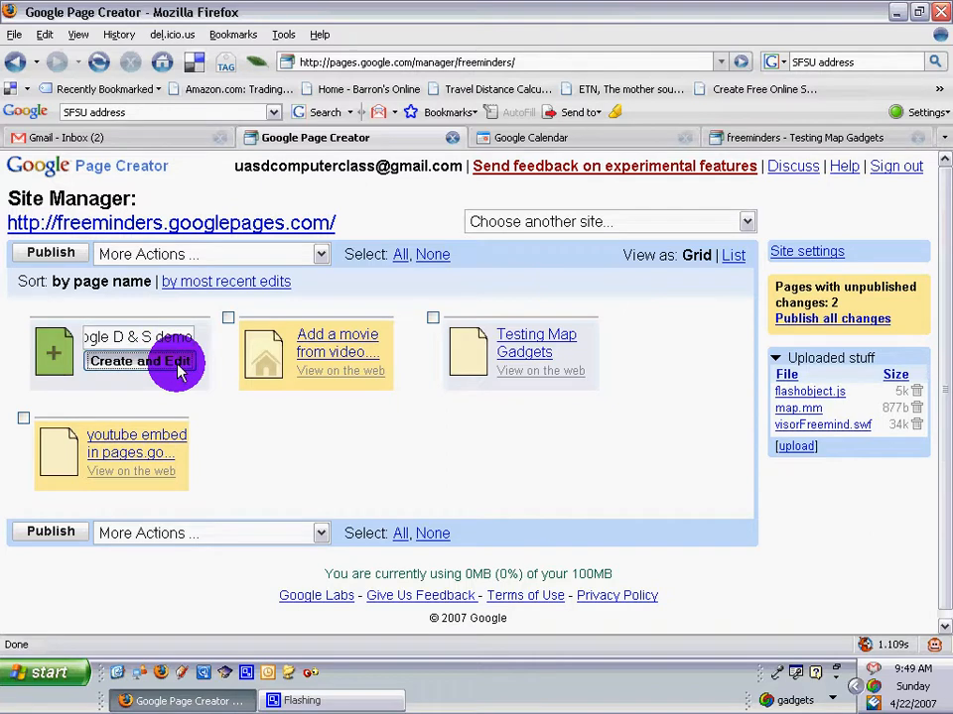
# Open the new page in the editor and search the gadget gallery for 'Google Docs'.
pyautogui.click(139, 360)
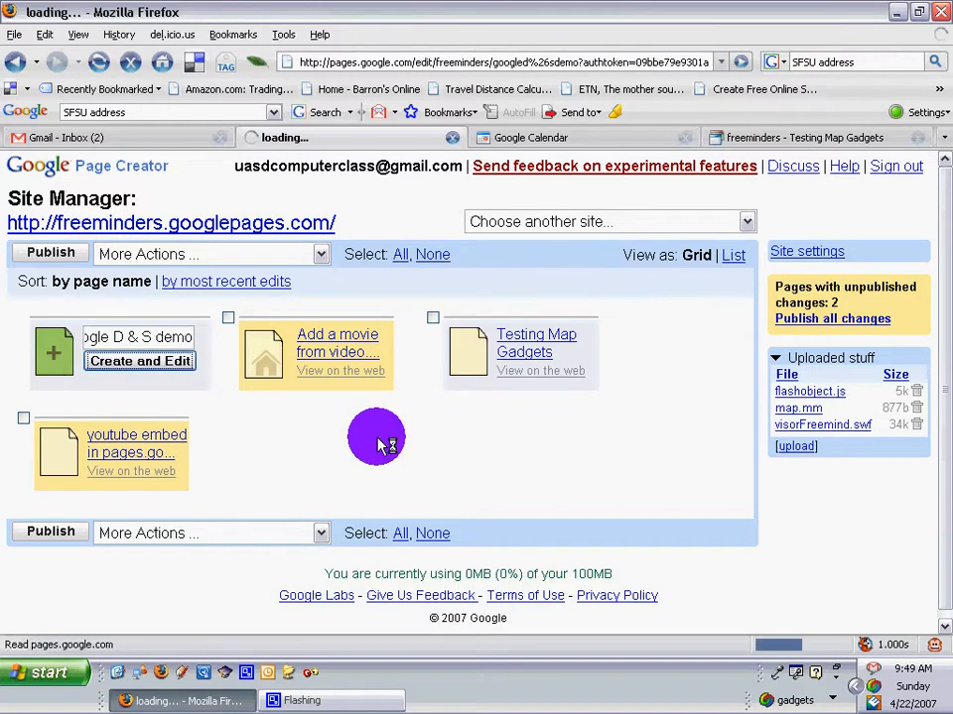
pyautogui.click(140, 360)
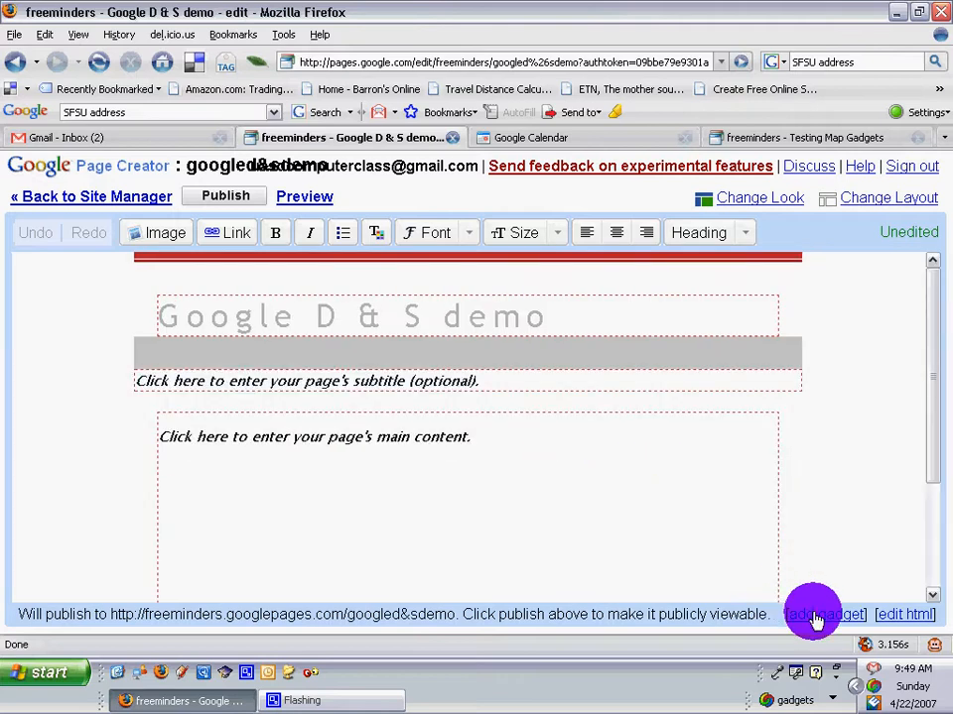
pyautogui.click(823, 614)
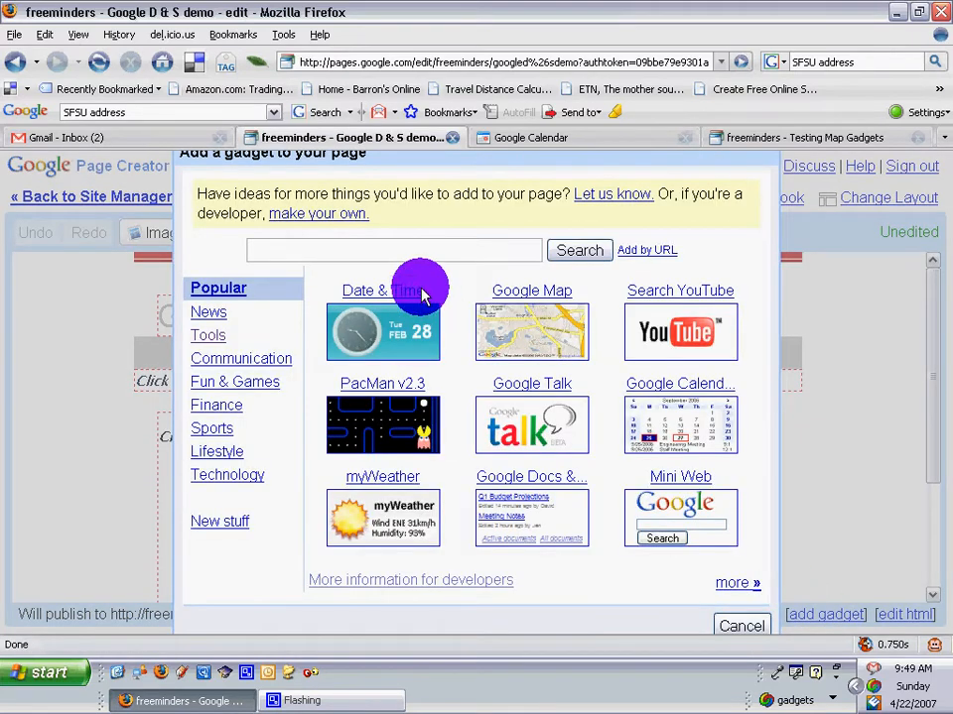
pyautogui.moveTo(415, 263)
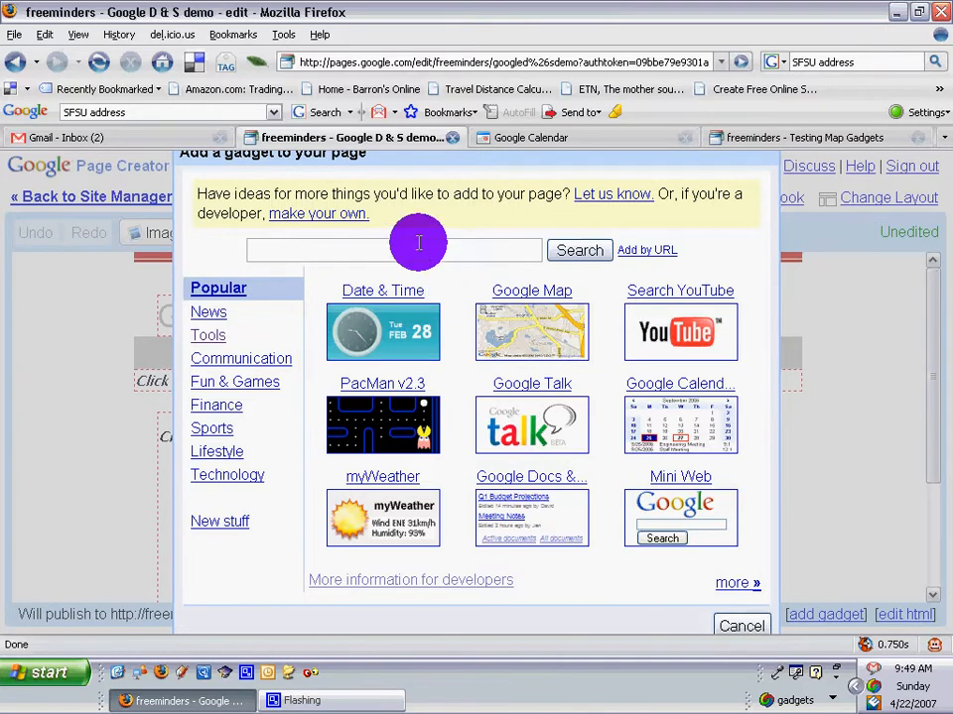
pyautogui.write('Goog')
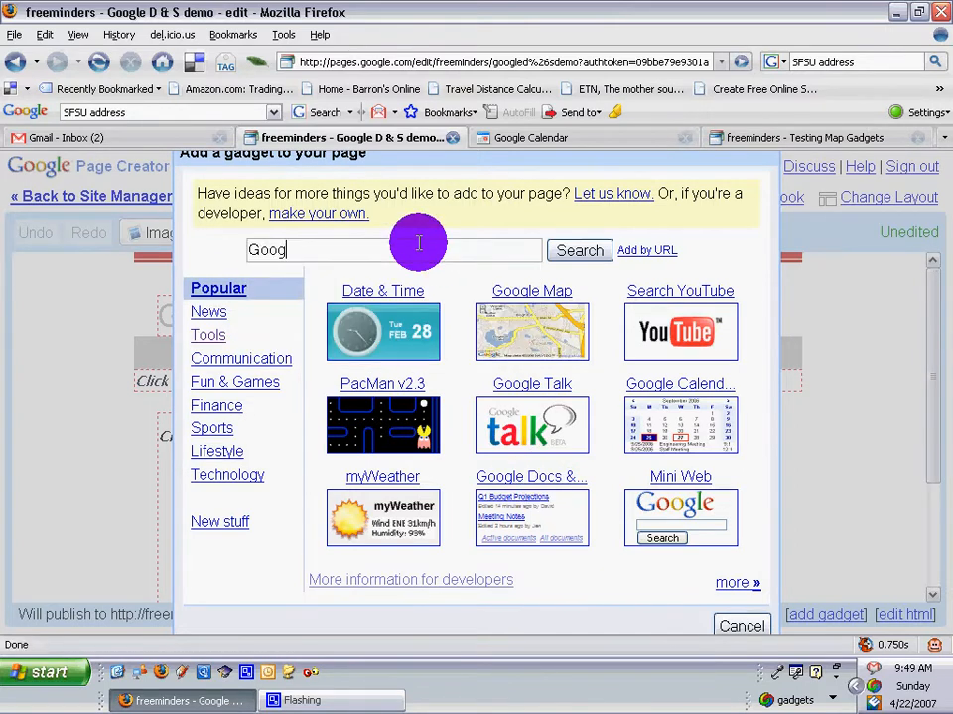
pyautogui.click(579, 249)
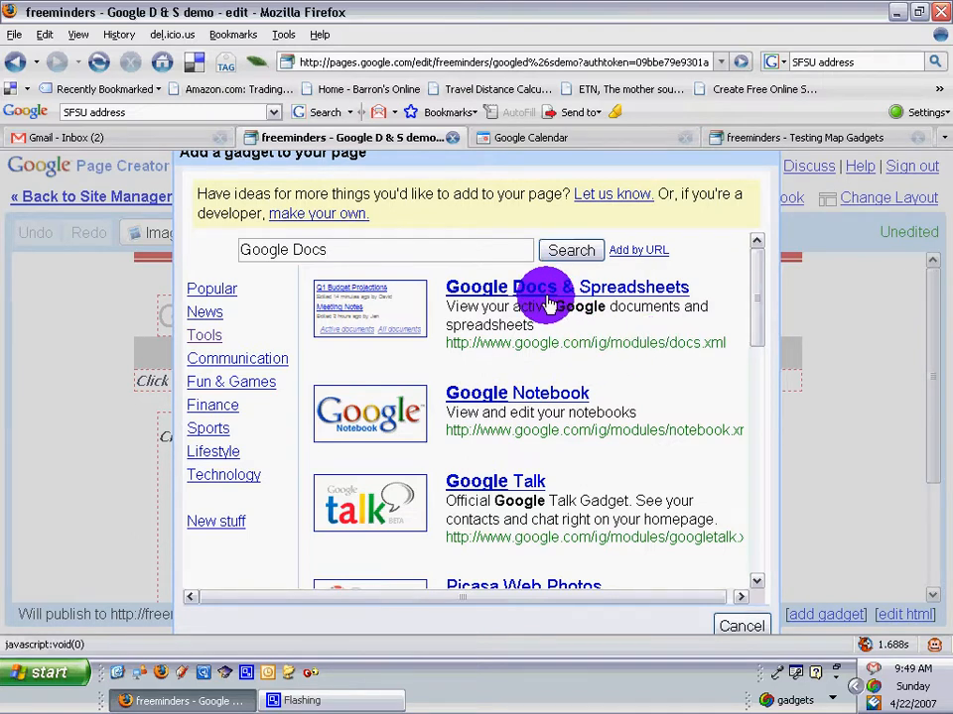
# Pick the Google Docs & Spreadsheets gadget, then dismiss the 10:00 Calendar reminder.
pyautogui.click(566, 287)
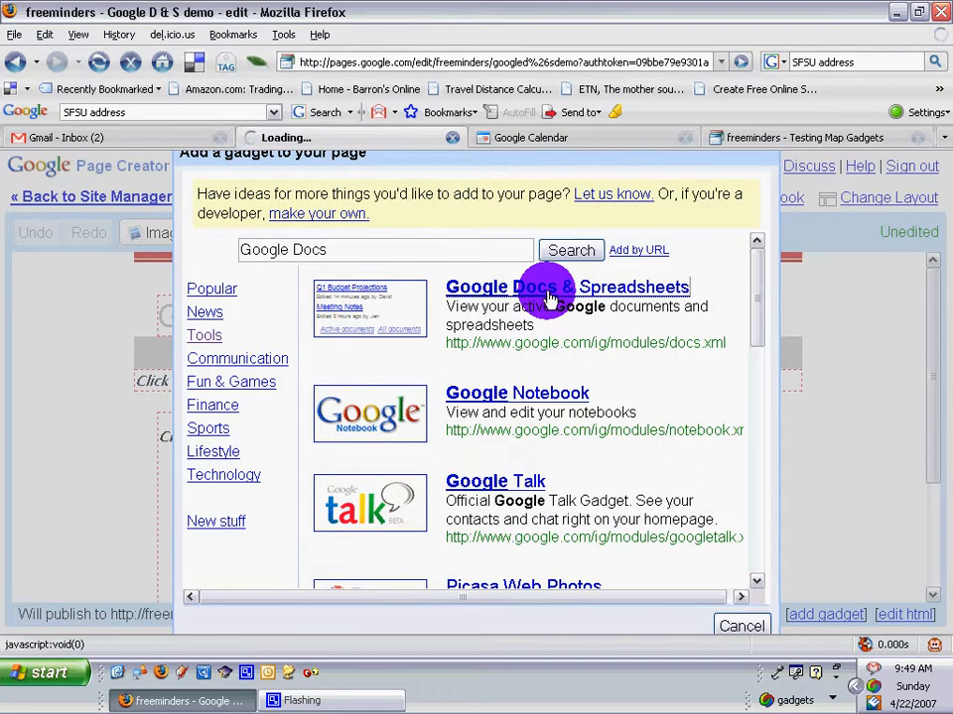
pyautogui.click(567, 287)
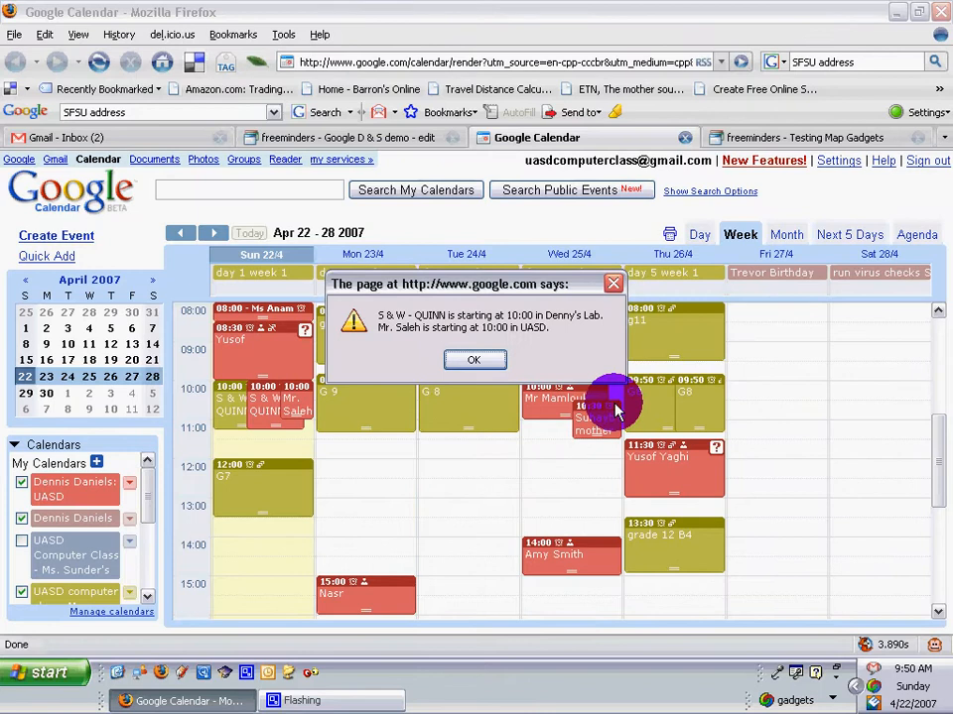
pyautogui.click(474, 359)
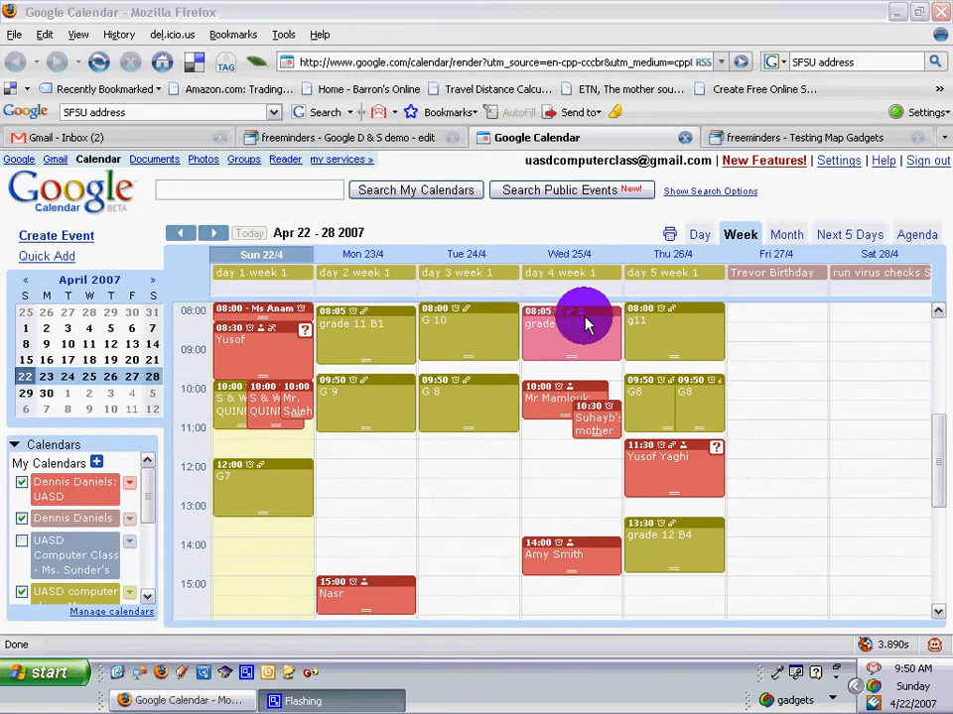
# Return to Page Creator and confirm the Docs & Spreadsheets gadget setup with OK.
pyautogui.click(347, 137)
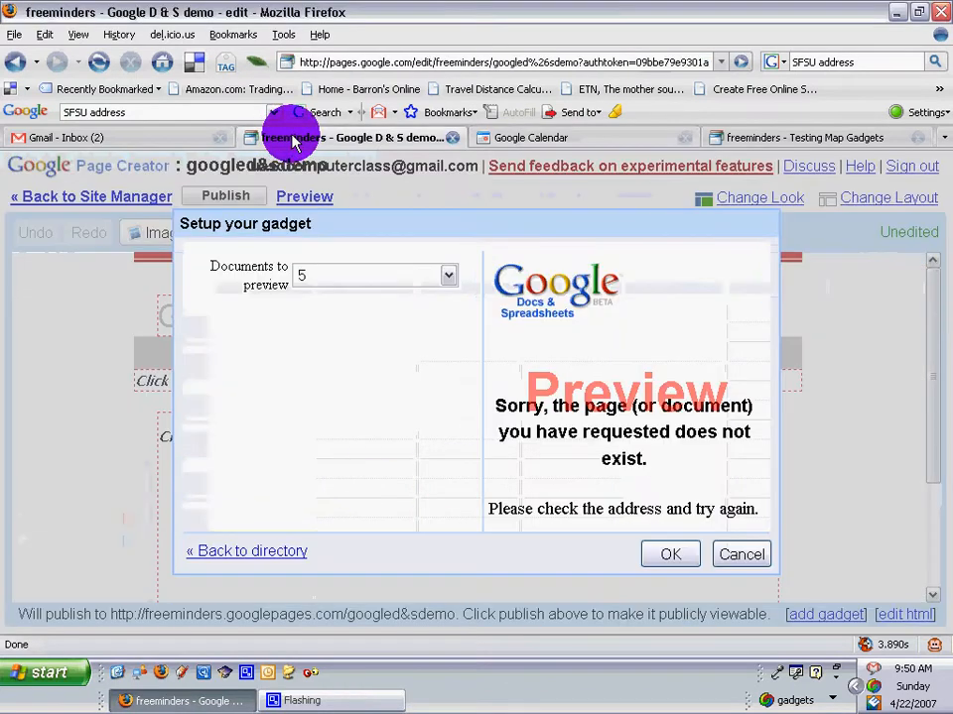
pyautogui.moveTo(645, 446)
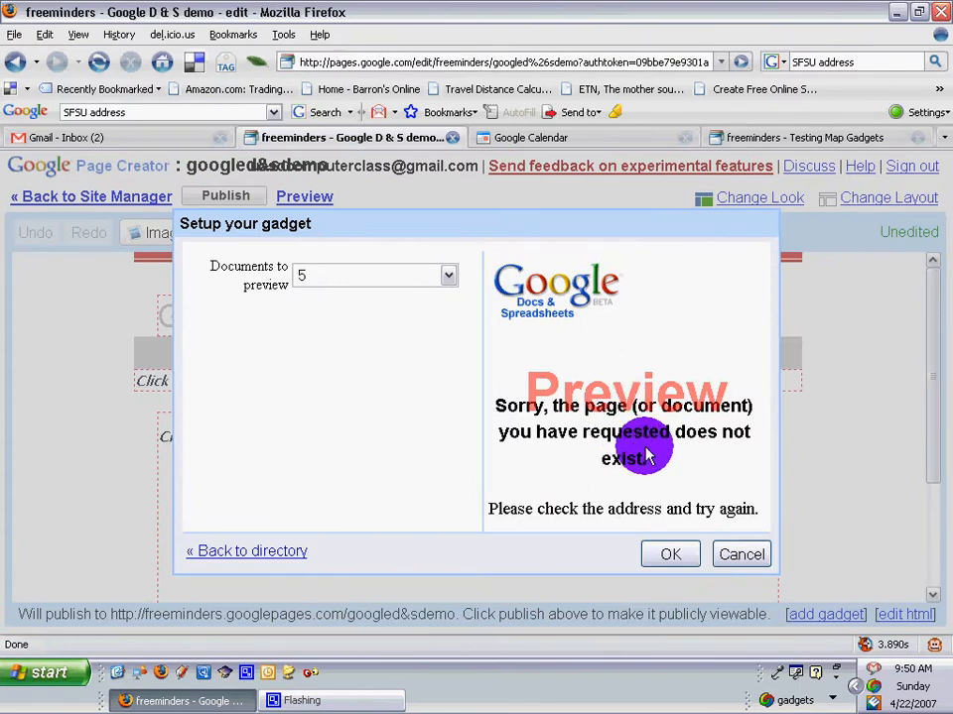
pyautogui.moveTo(640, 471)
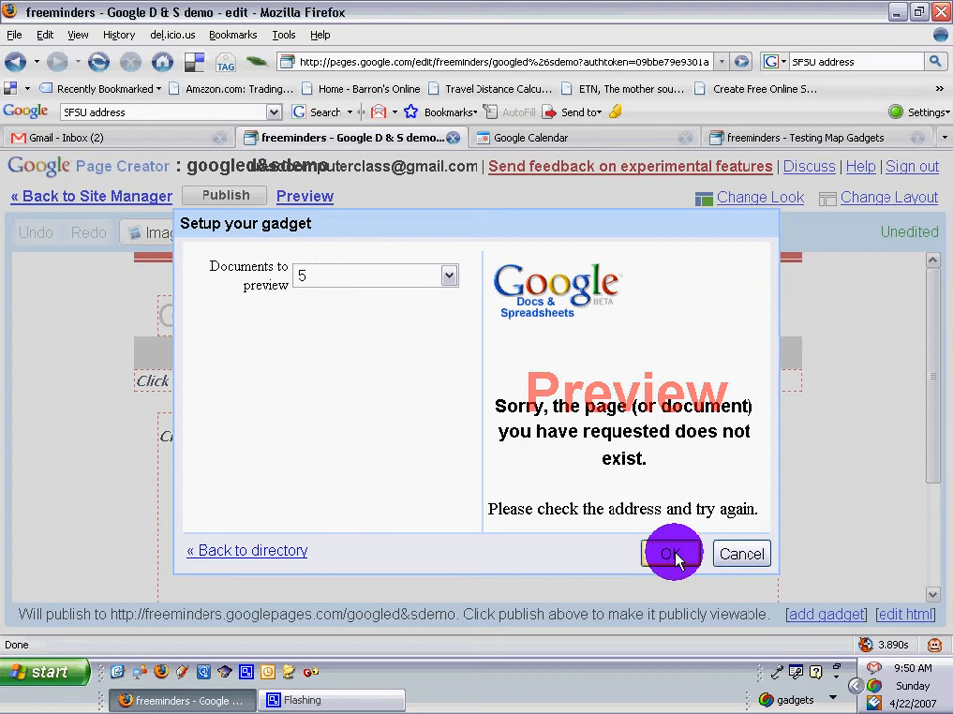
pyautogui.click(671, 554)
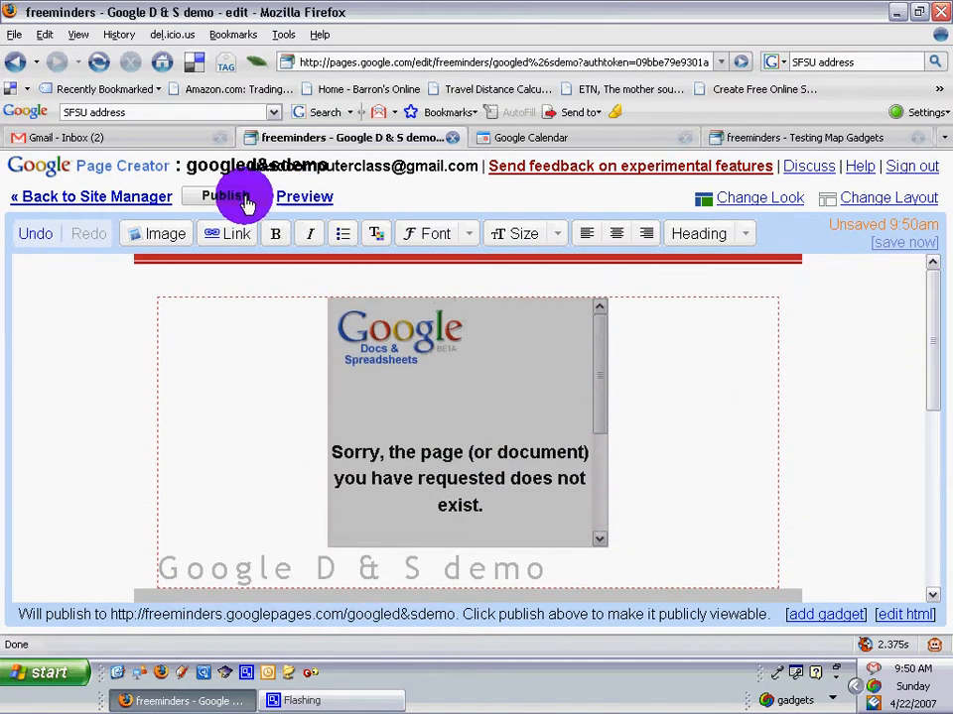
# Publish the 'Google D & S demo' page and open its live version.
pyautogui.click(226, 195)
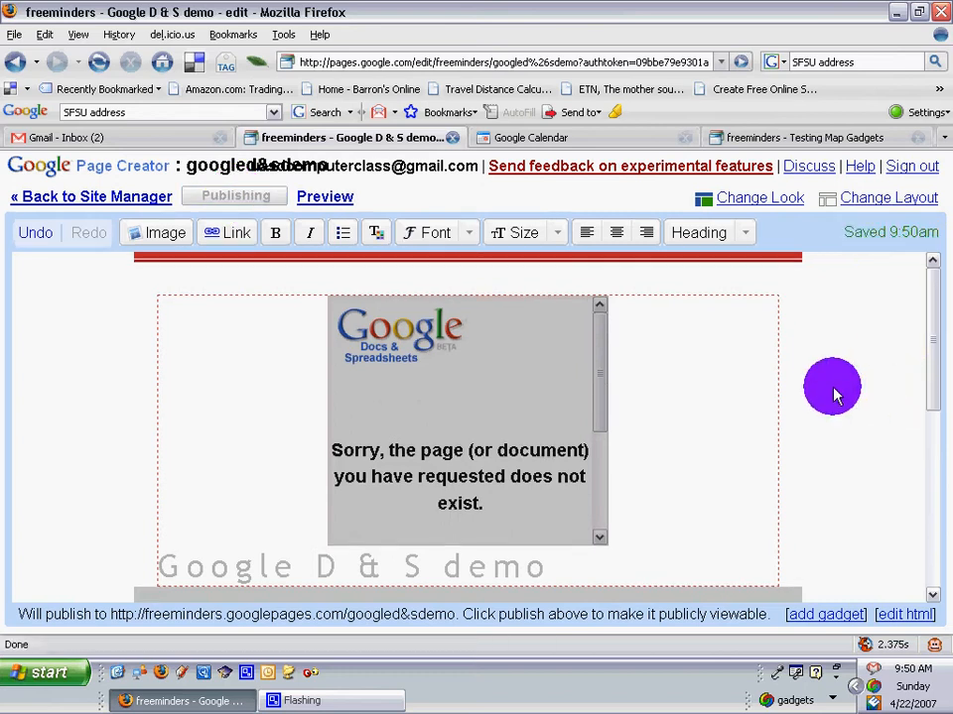
pyautogui.click(234, 196)
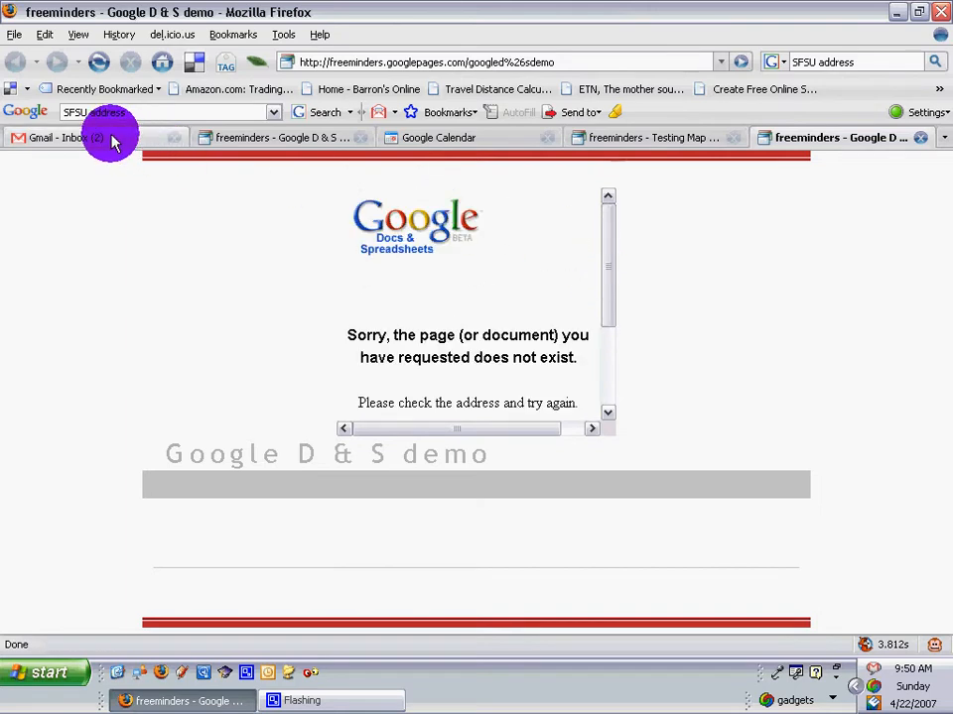
# View the 12 active documents in Docs & Spreadsheets, then return to the page editor.
pyautogui.click(69, 137)
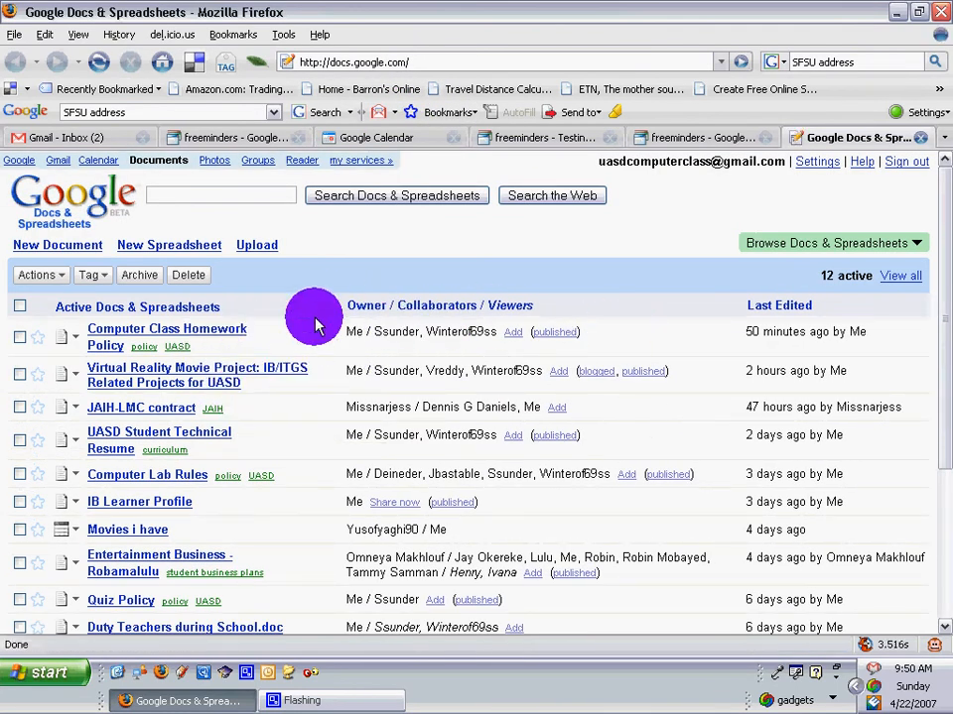
pyautogui.moveTo(650, 310)
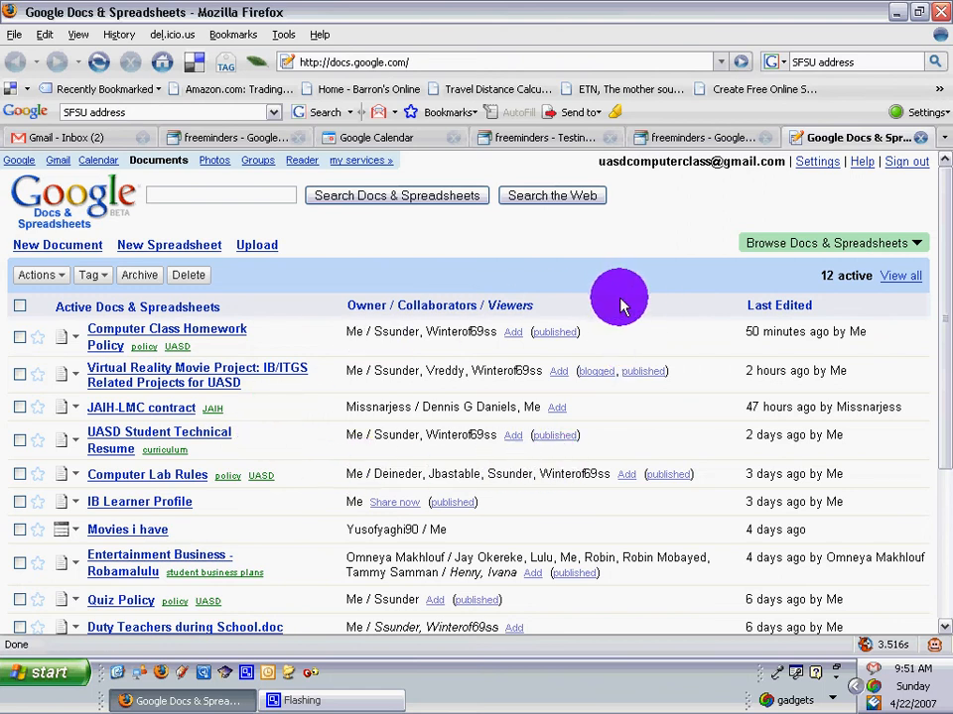
pyautogui.moveTo(635, 223)
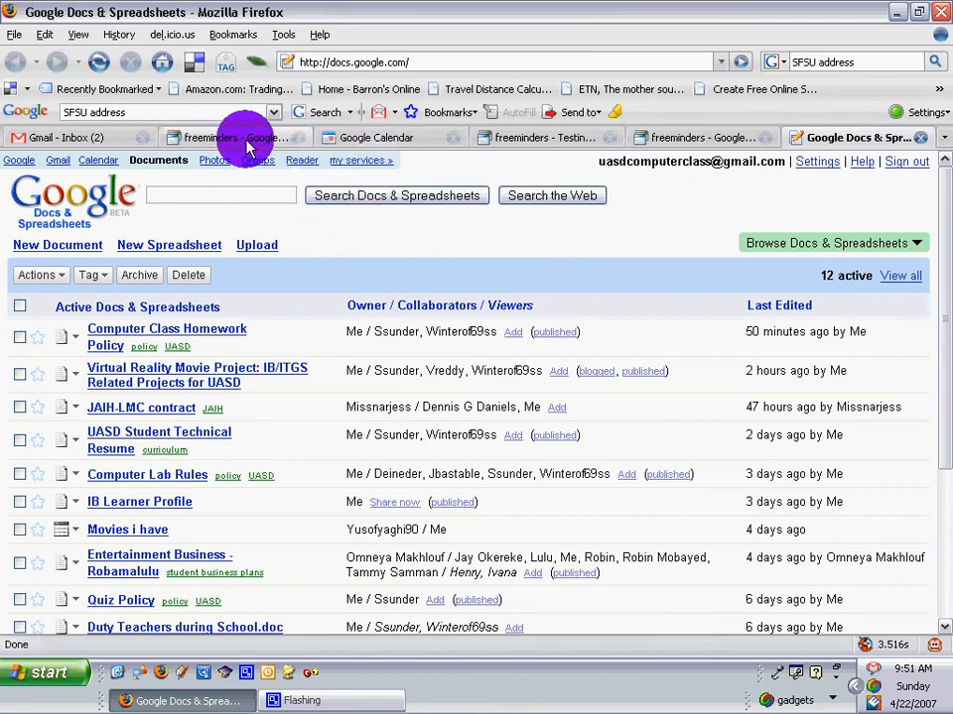
pyautogui.click(235, 137)
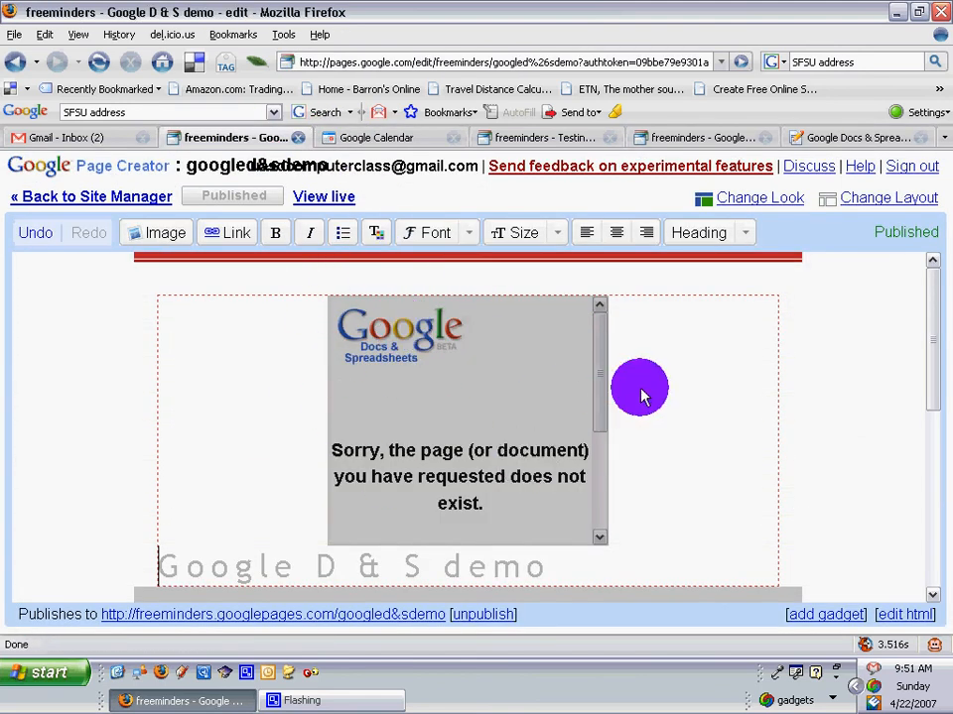
pyautogui.moveTo(697, 389)
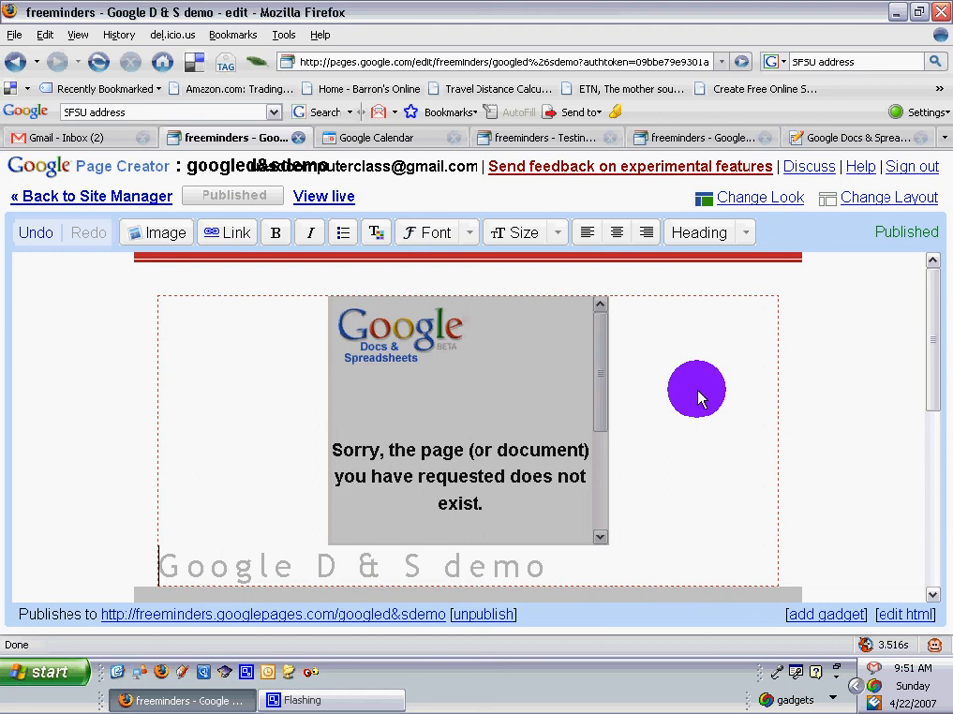